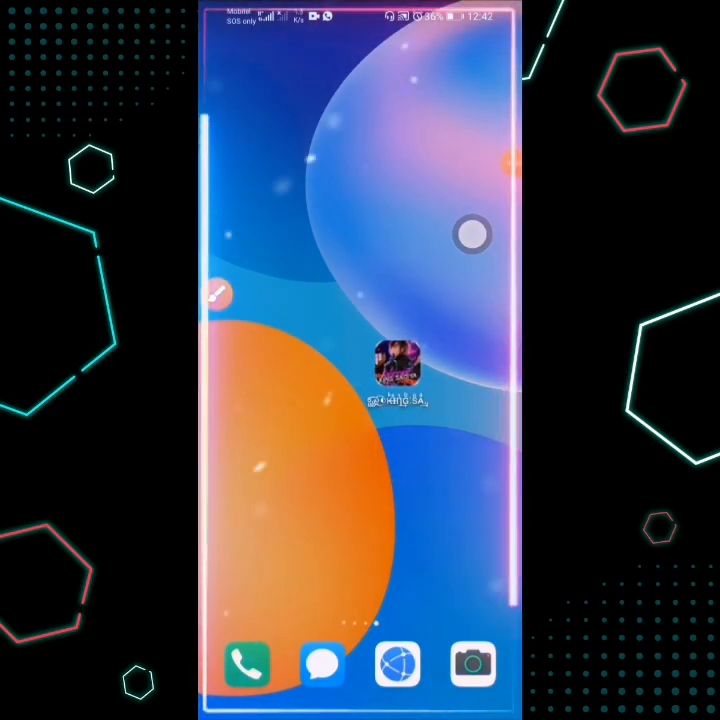
# Launch Keyboard V5, view the Help Center and Keyboard Themes pages, and return to the main menu
pyautogui.click(398, 370)
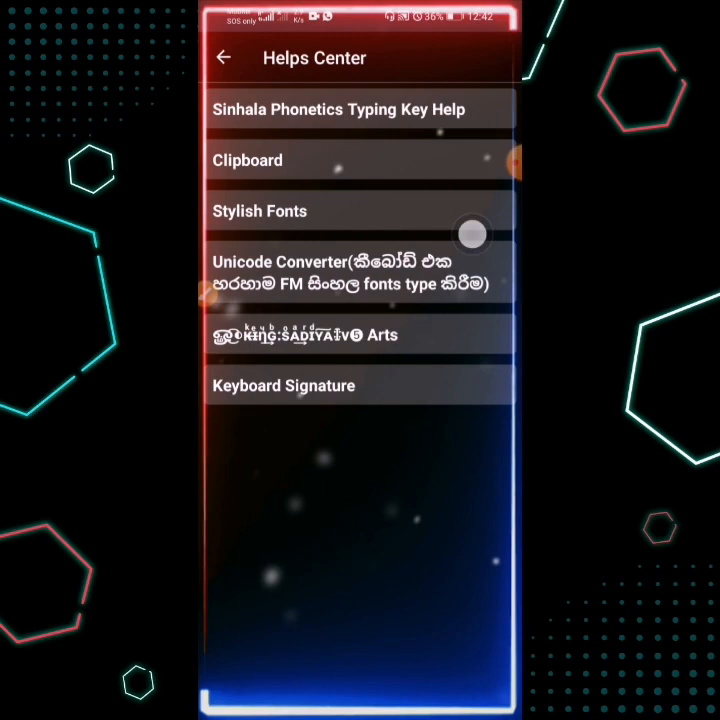
pyautogui.click(224, 56)
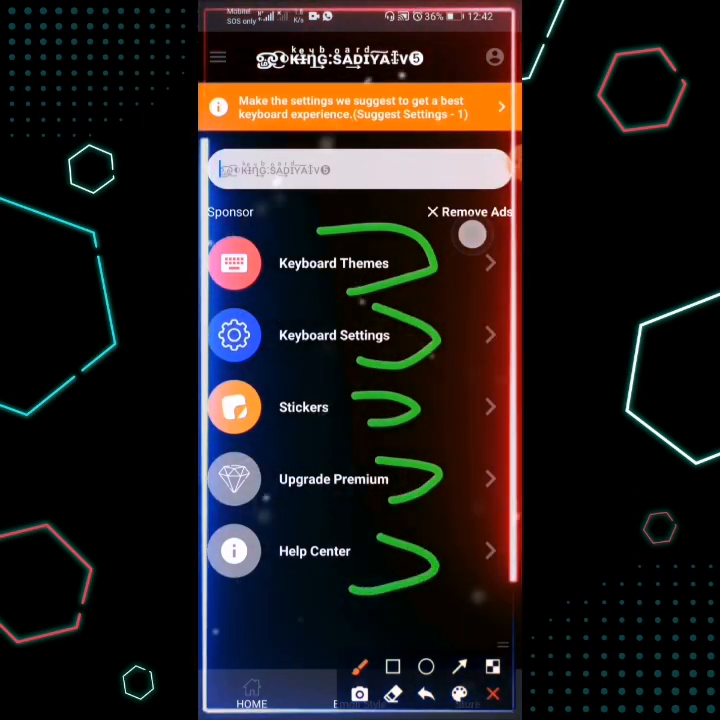
pyautogui.click(332, 264)
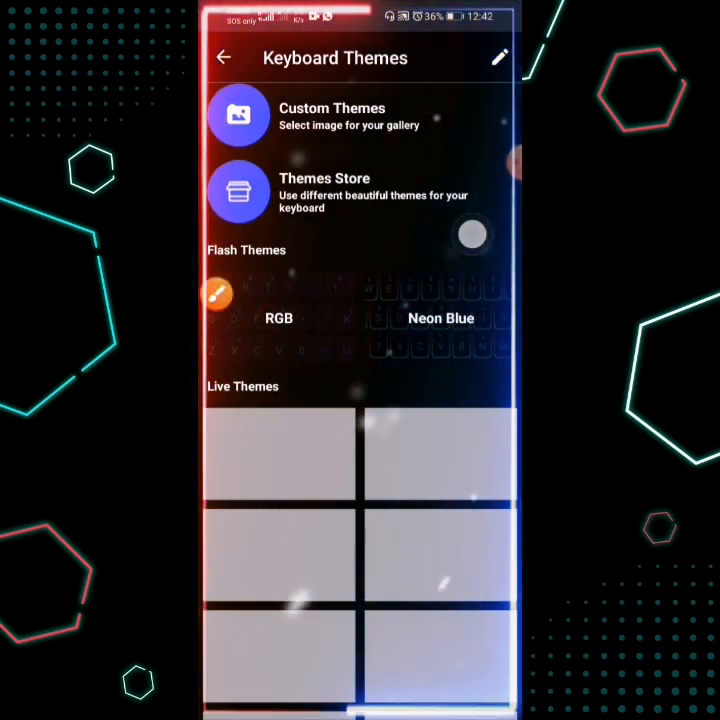
pyautogui.click(280, 318)
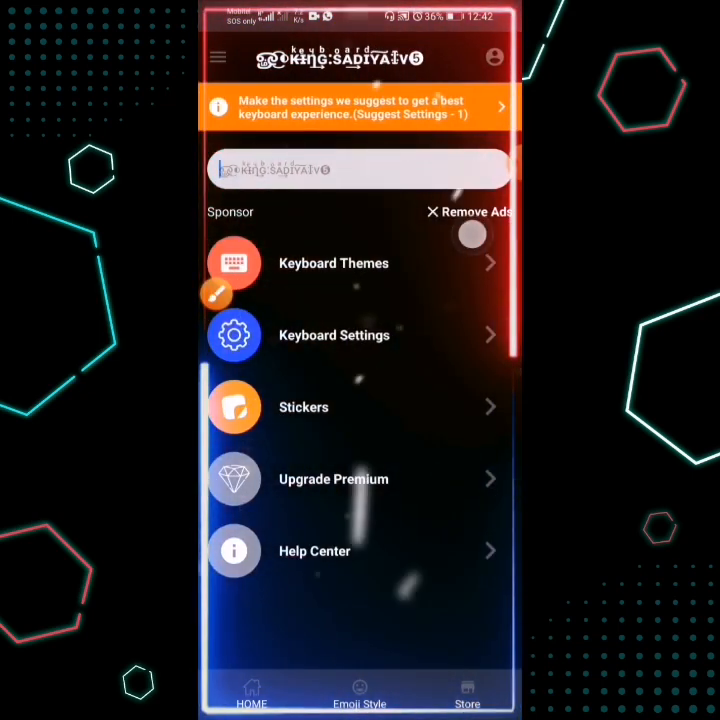
# In Keyboard Settings, enable all four keyboard shortcuts and save an emoji signature
pyautogui.click(334, 336)
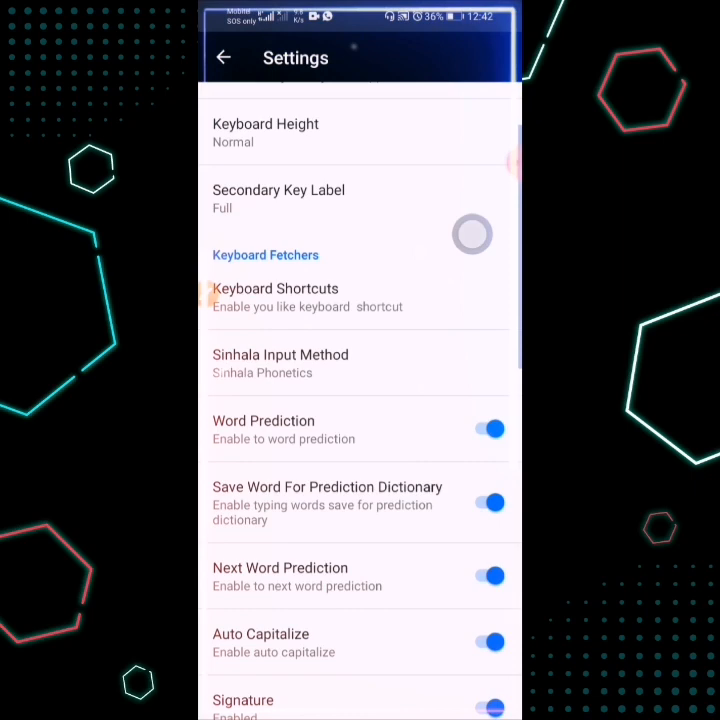
pyautogui.click(276, 296)
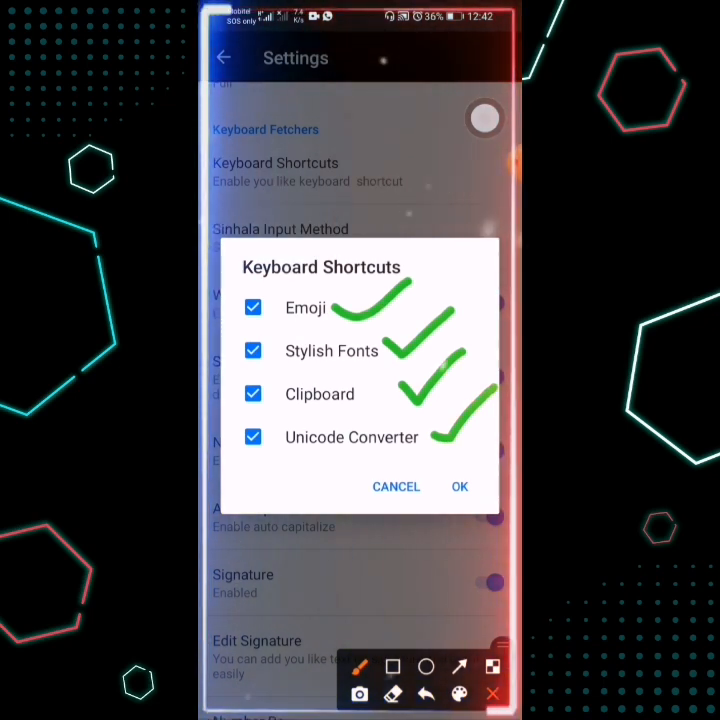
pyautogui.click(458, 486)
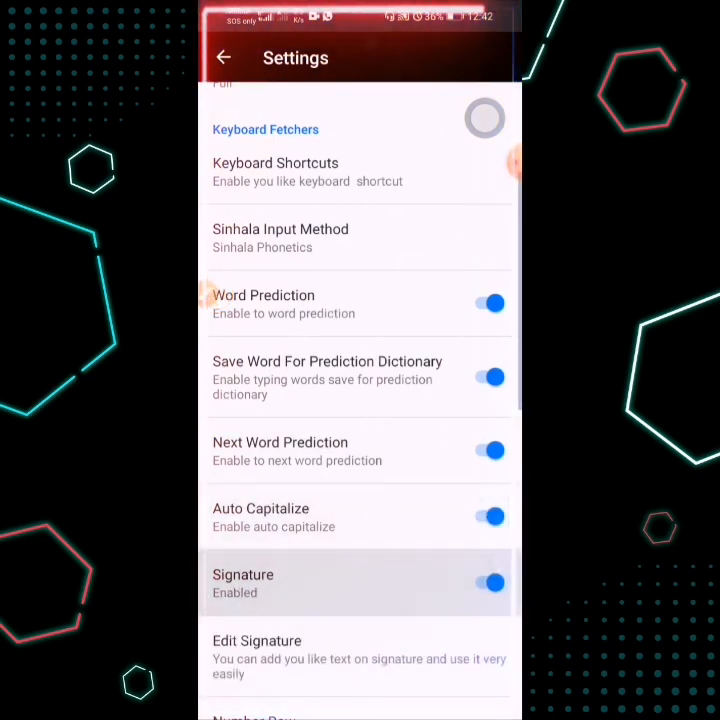
pyautogui.click(256, 656)
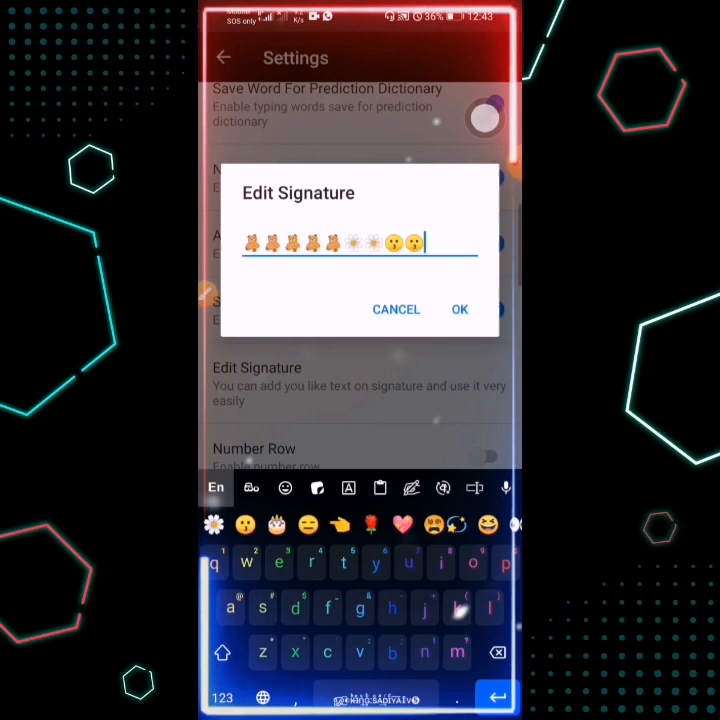
pyautogui.click(460, 308)
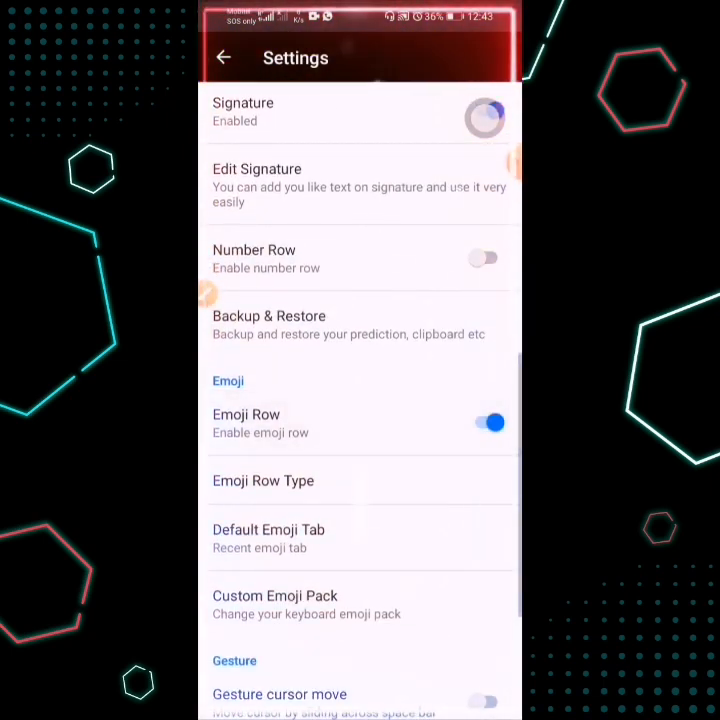
# Keep the emoji row enabled, switch off Popup On Keypress, and return to the main menu
pyautogui.click(488, 422)
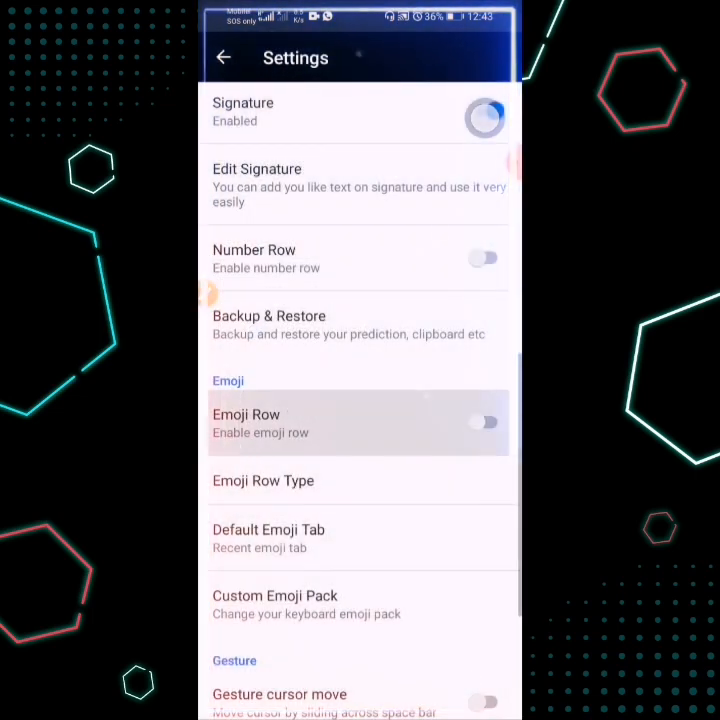
pyautogui.click(486, 422)
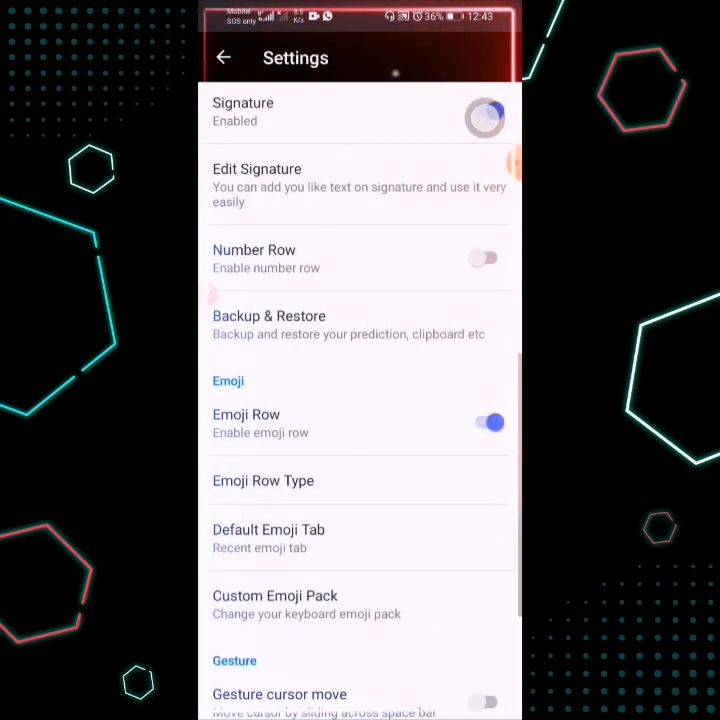
pyautogui.scroll(-3)
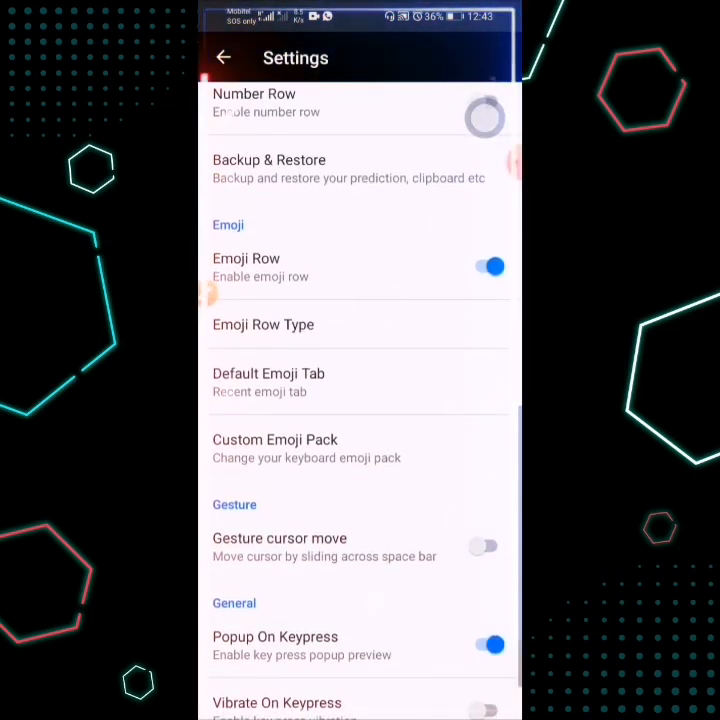
pyautogui.scroll(-3)
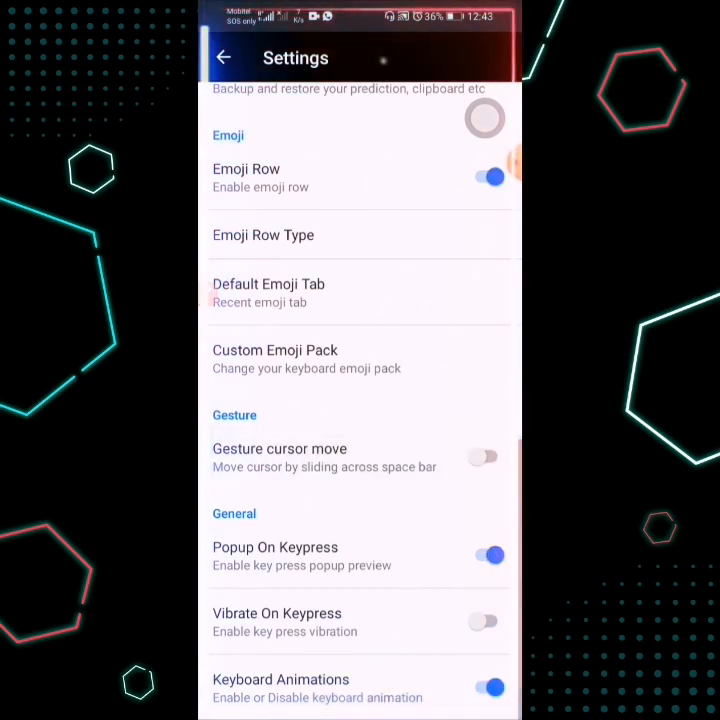
pyautogui.click(488, 556)
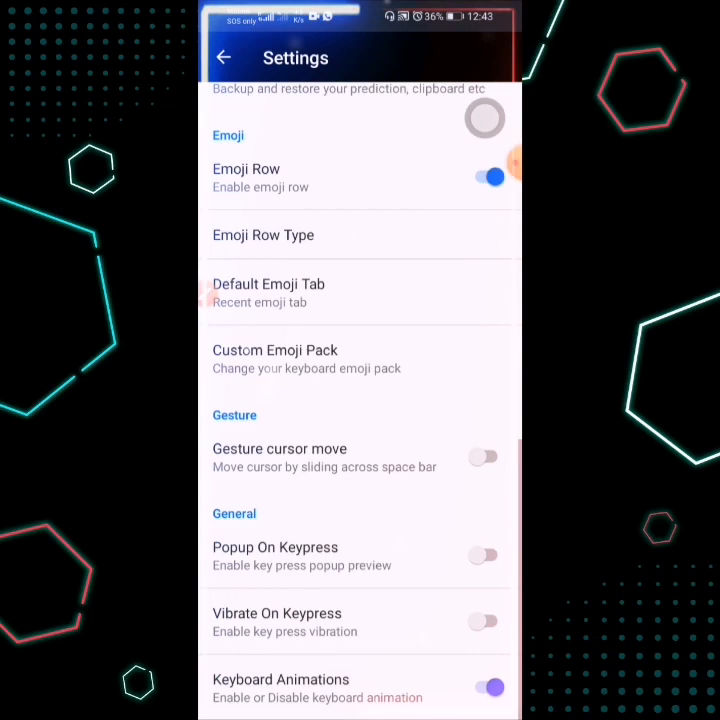
pyautogui.click(224, 56)
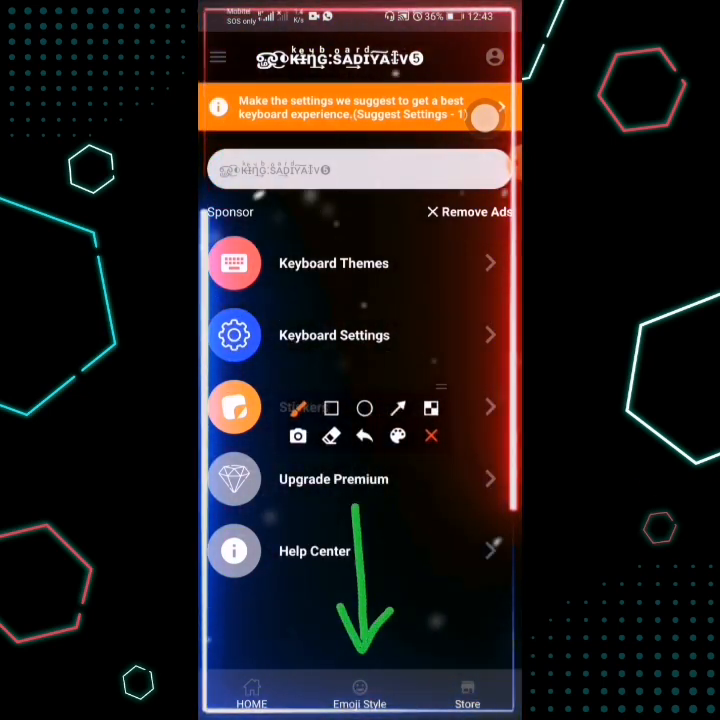
# Edit the KING SADIYA line, preview the Stylish Fonts list, and return to the ABC keyboard
pyautogui.click(360, 684)
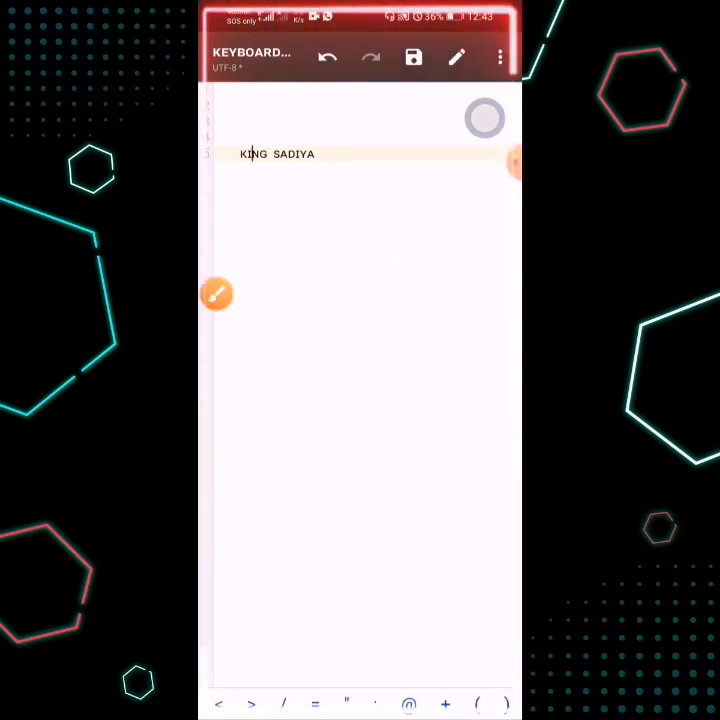
pyautogui.click(320, 154)
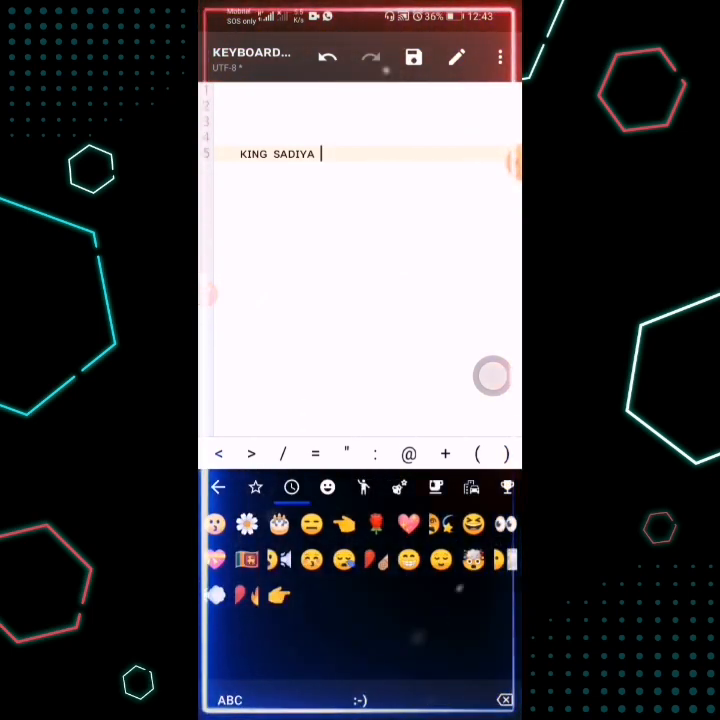
pyautogui.click(436, 488)
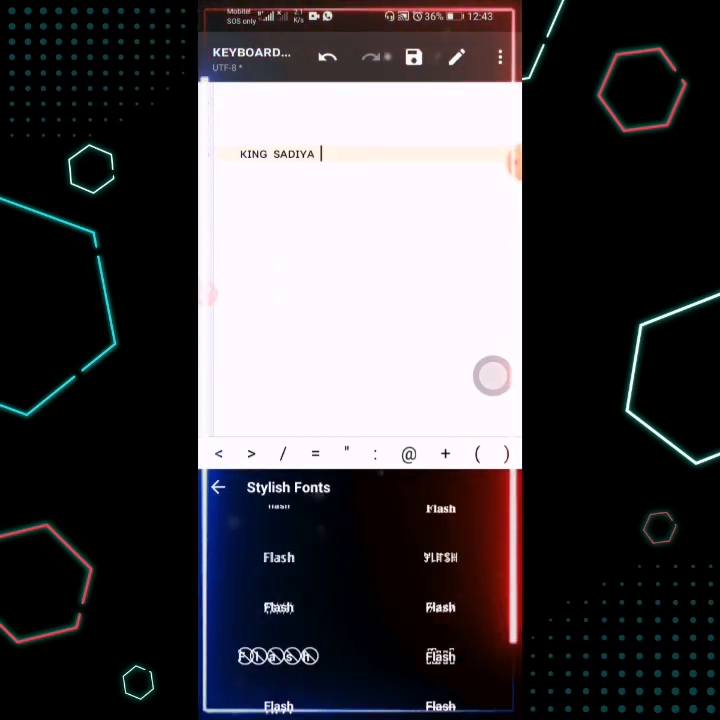
pyautogui.scroll(-3)
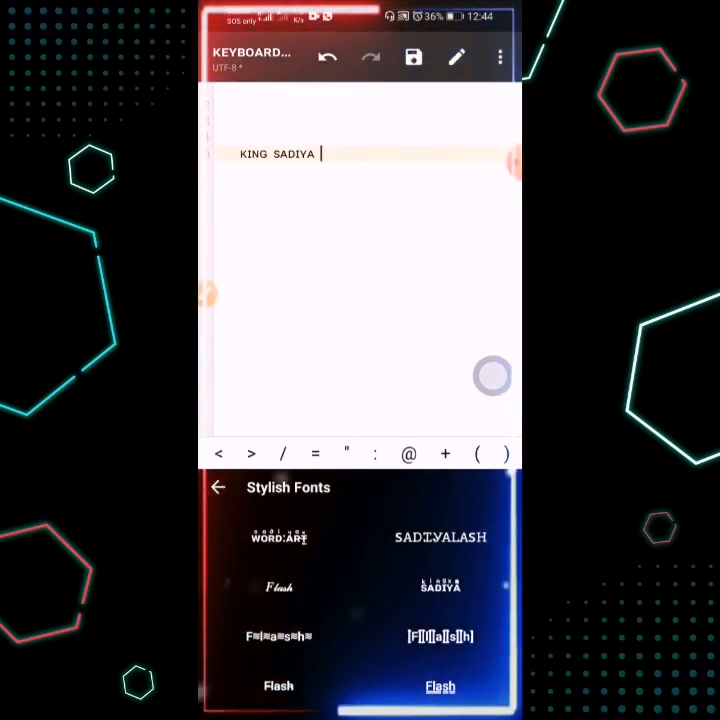
pyautogui.click(440, 588)
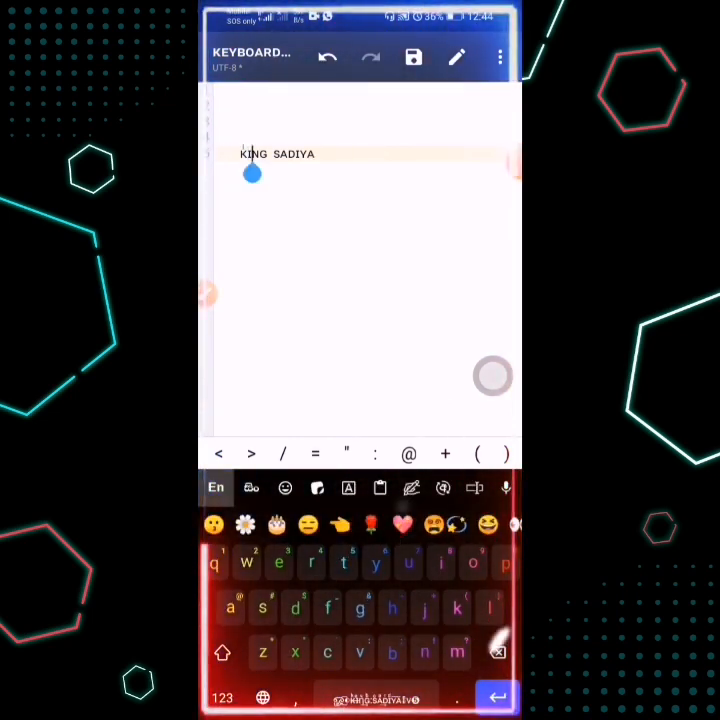
# Apply a stylish font to the name and insert the channel promotion block with its link
pyautogui.click(252, 174)
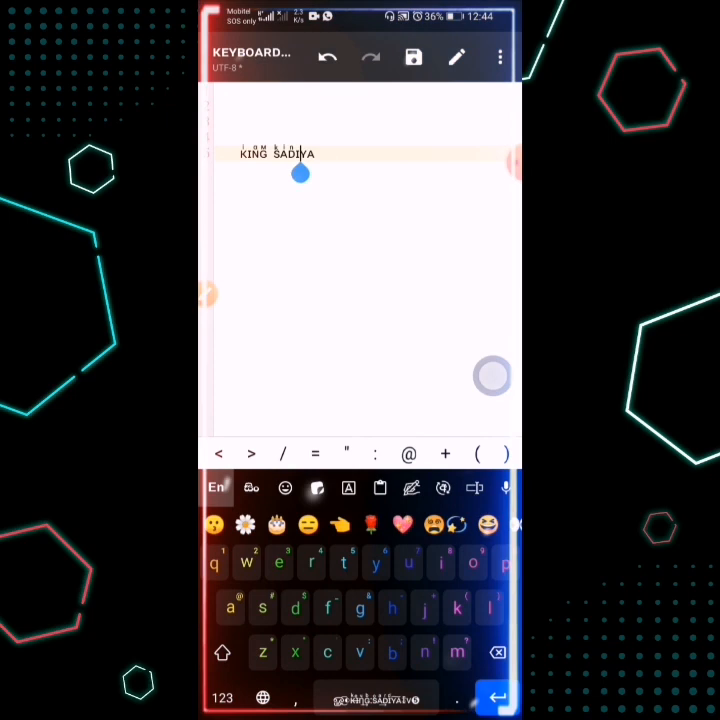
pyautogui.click(300, 172)
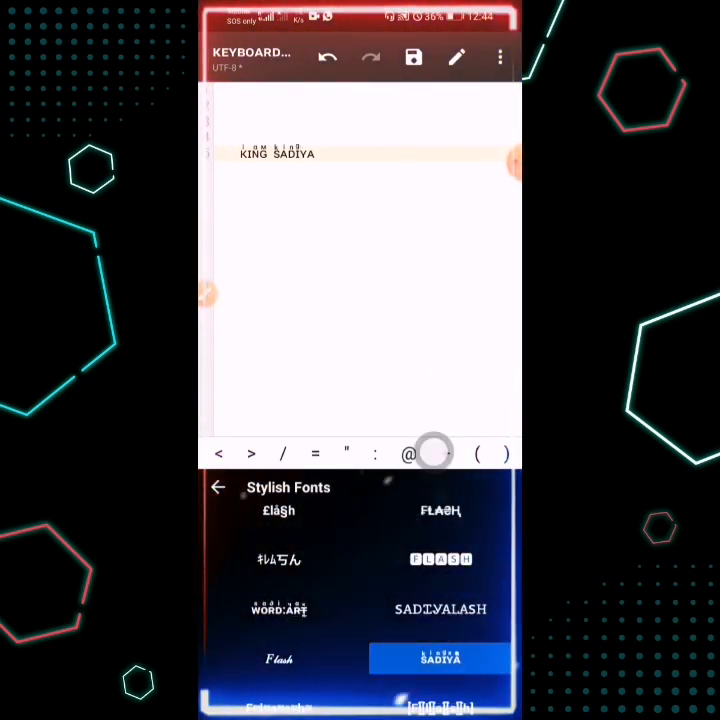
pyautogui.click(280, 608)
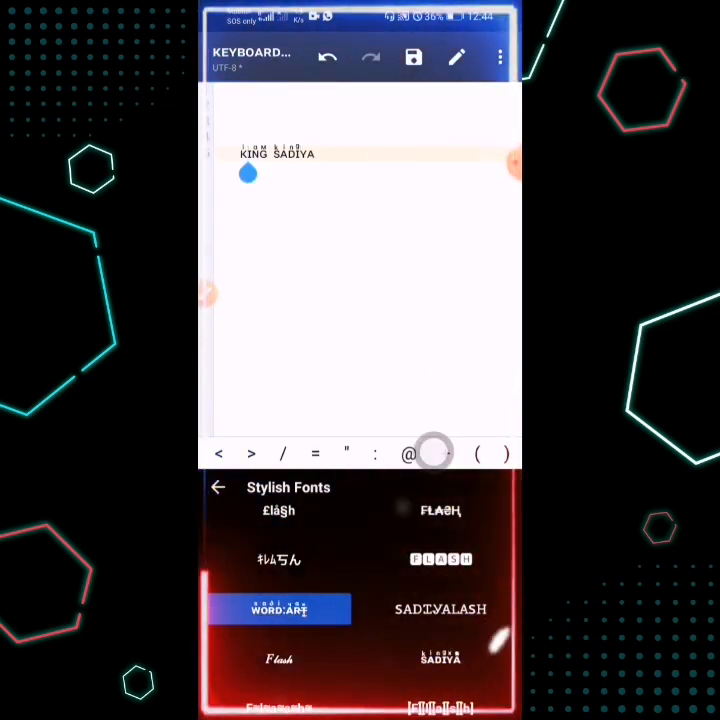
pyautogui.click(218, 488)
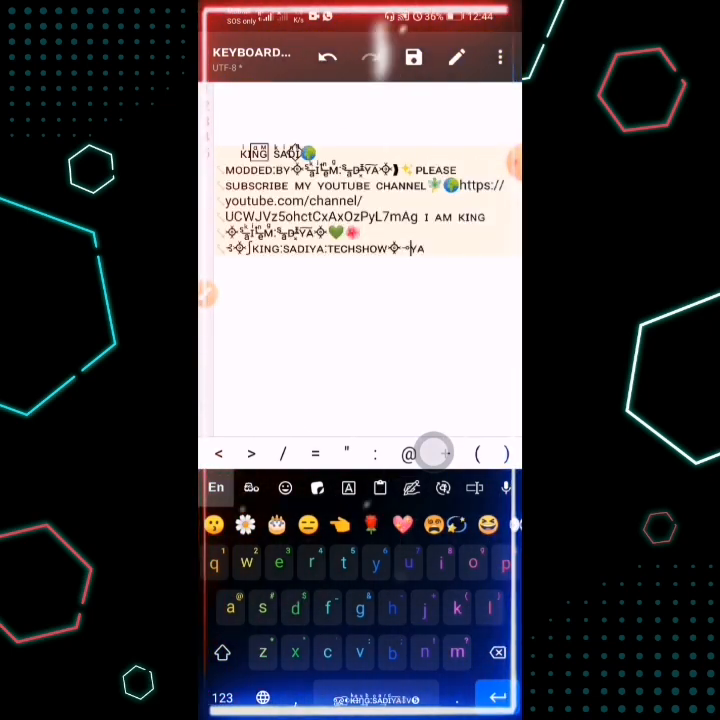
# Add a symbol-art line, repeat the promotion block and emoji patterns, then type 'KING SA'
pyautogui.click(496, 652)
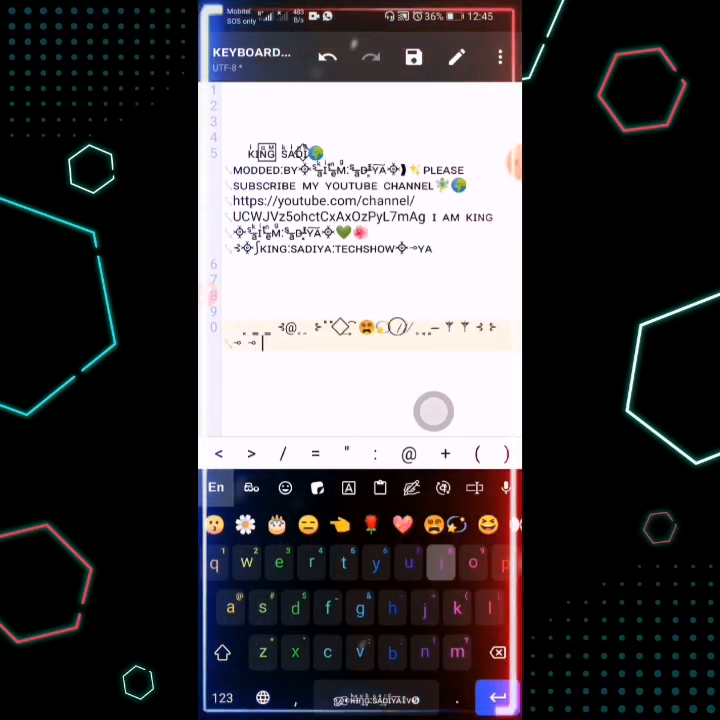
pyautogui.click(442, 564)
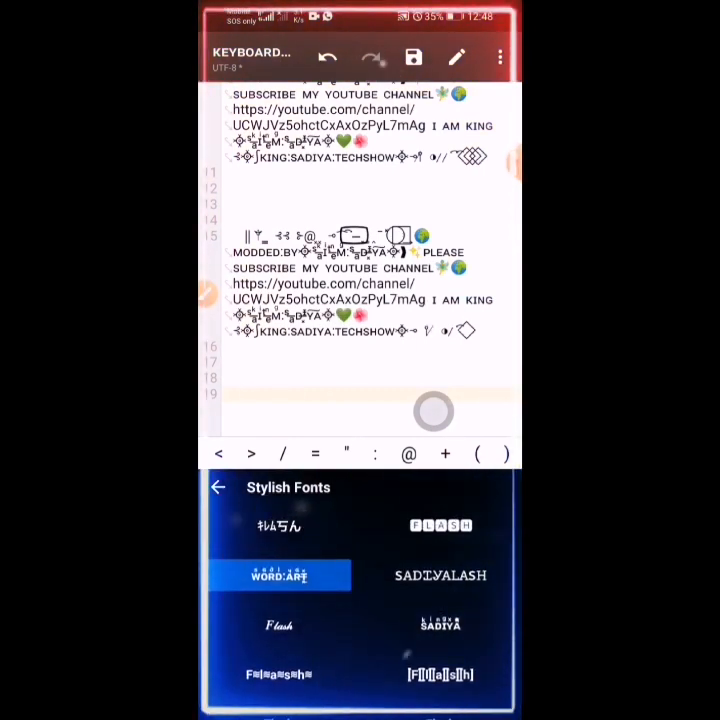
pyautogui.click(218, 488)
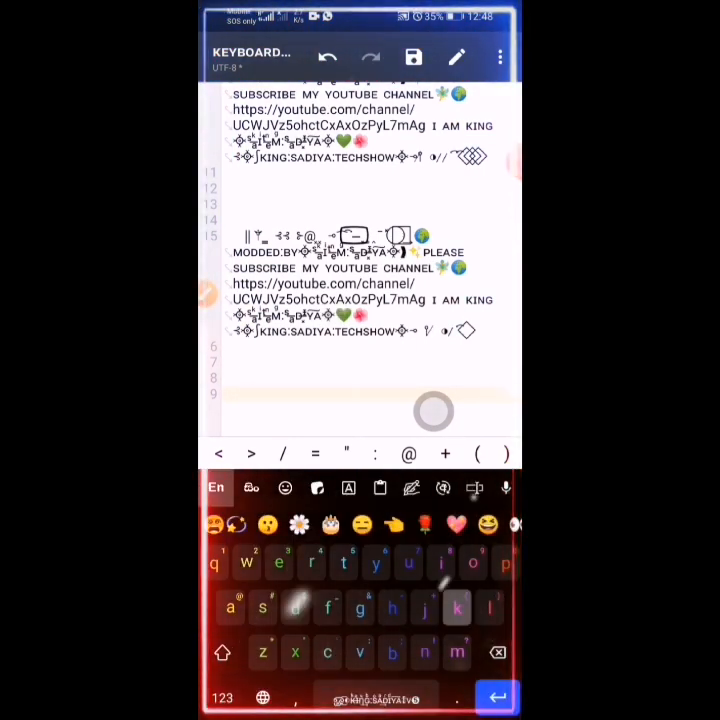
pyautogui.write('KING SA')
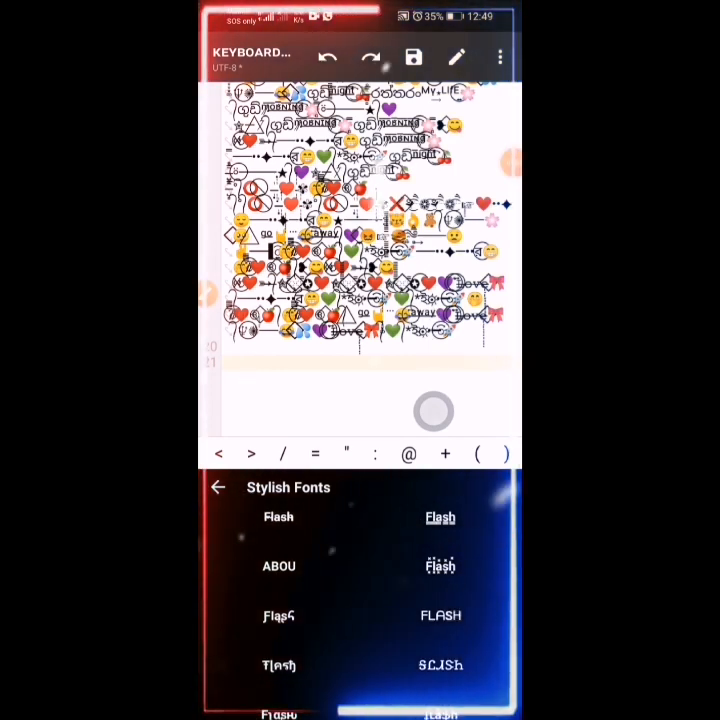
# Insert stylish-font text art lines and a grid of teddy bear and smiley emojis
pyautogui.click(278, 566)
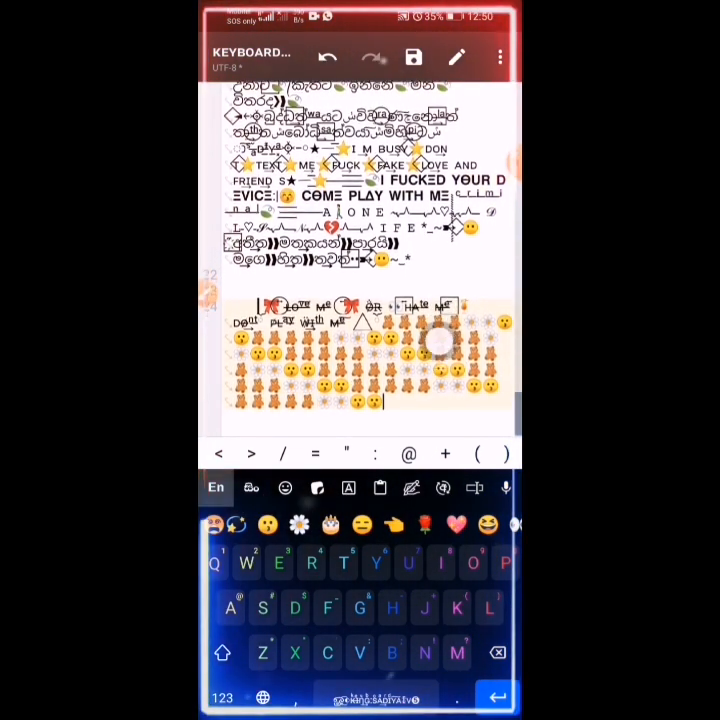
pyautogui.scroll(-3)
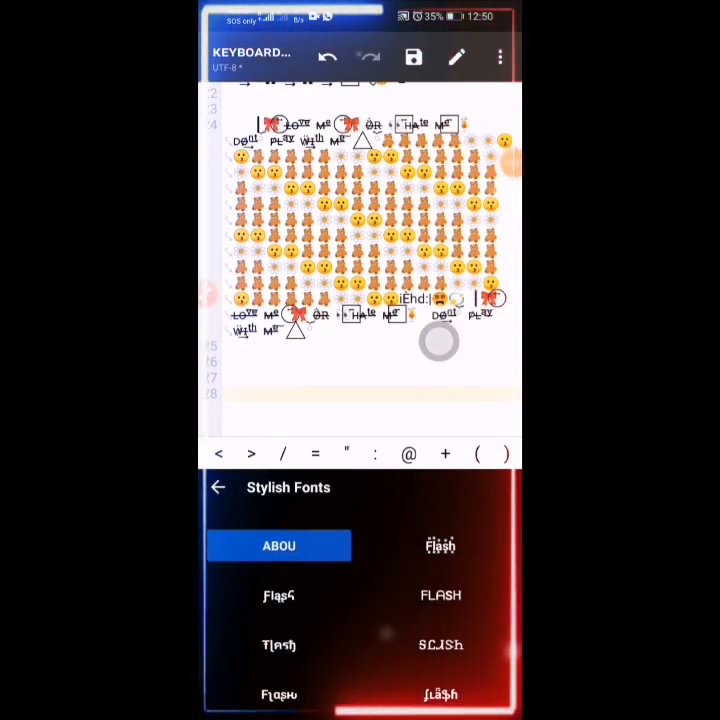
# Type several Sinhala lines with heart emojis, then switch the keyboard back to English
pyautogui.scroll(-3)
pyautogui.write('ලයික් කරන්න My LIFE 💙 කමෙන්ට් කරන්න ❌ ✦ ♥️ ✦ 😔 ශෙයා කරන්න ♥️ ✦ සබ්ස්ක්\u200dරයිබ් කරන්න්')
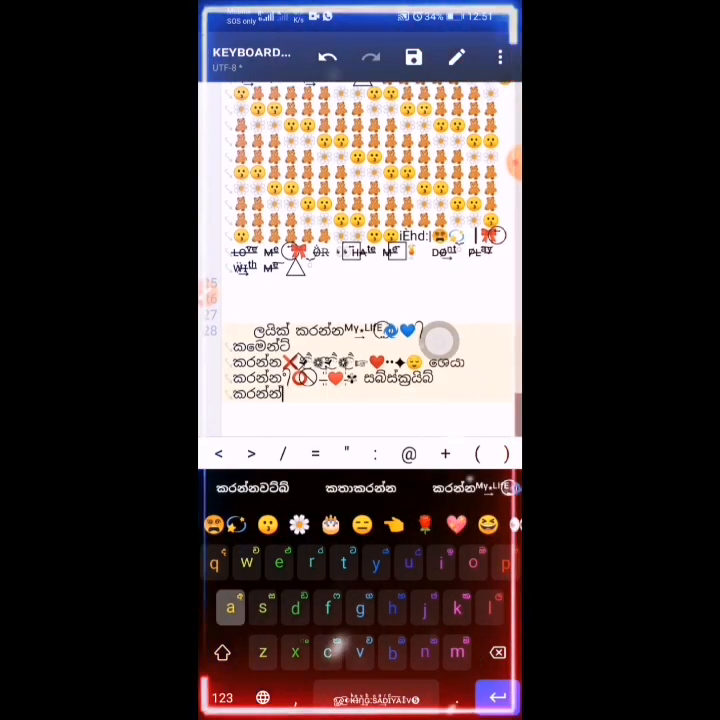
pyautogui.press('enter')
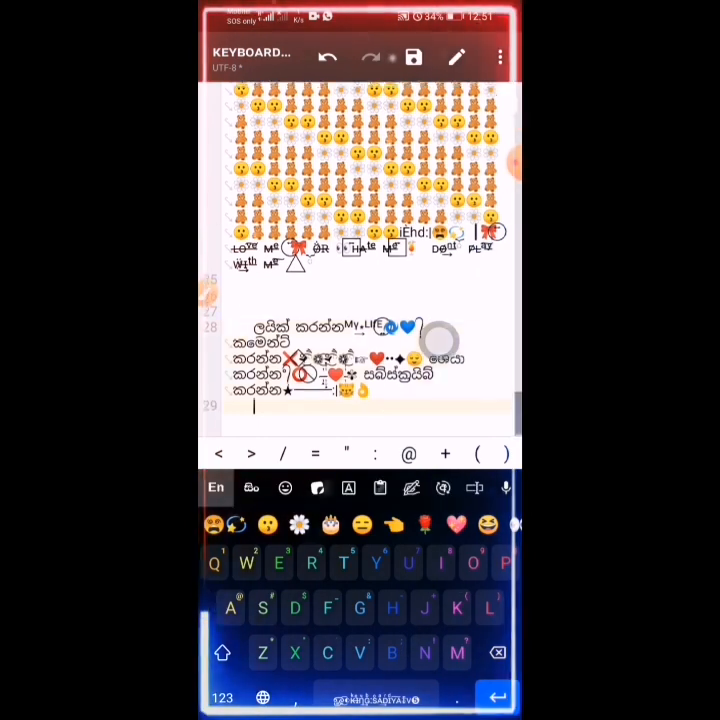